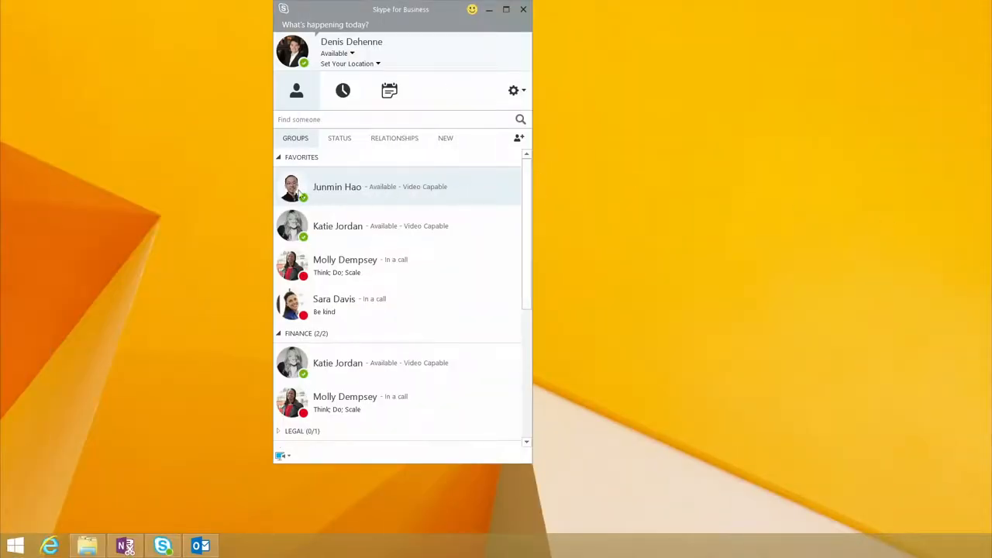
{"action": "mouse_move", "coordinate": [336, 186]}
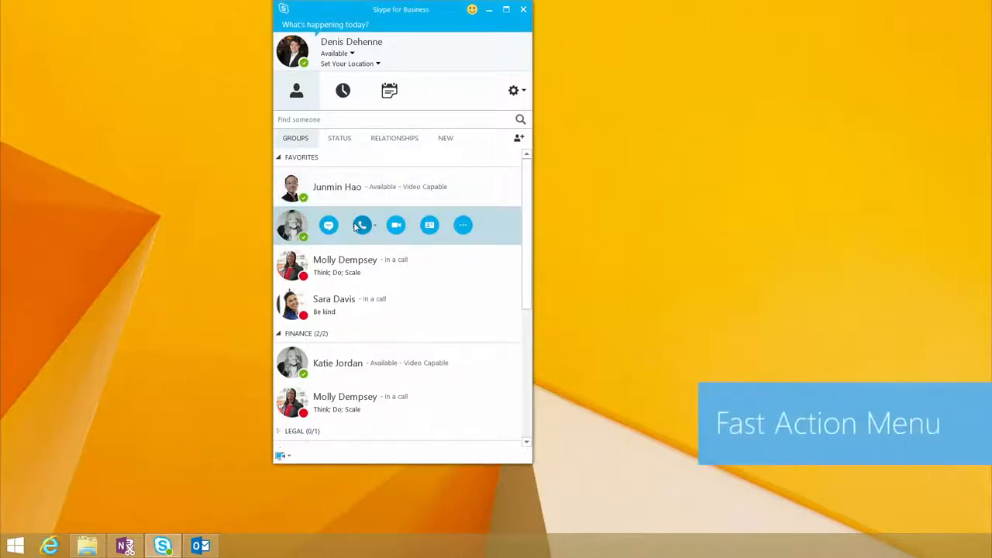
Call Katie Jordan, mute your microphone, and bring up the presenting choices
{"action": "left_click", "coordinate": [361, 225]}
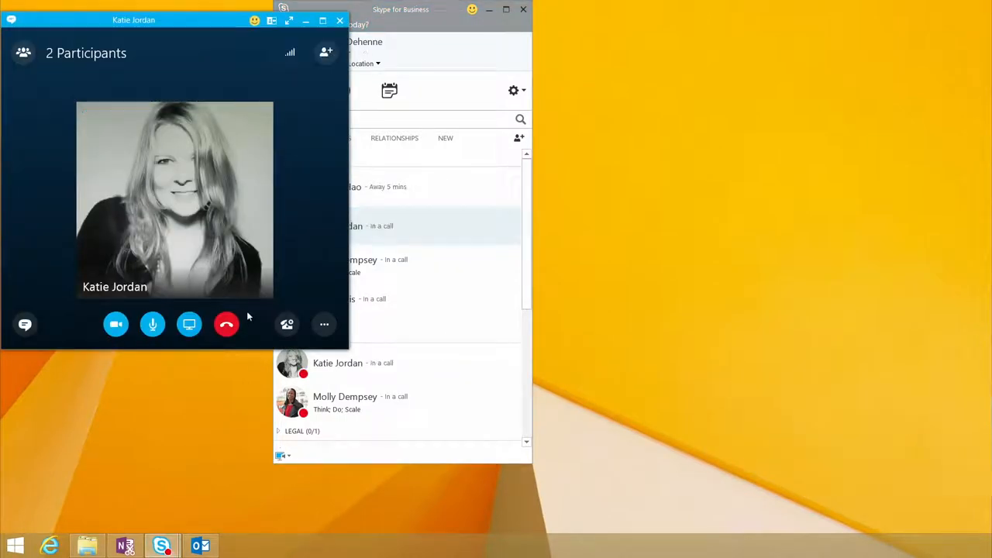
{"action": "mouse_move", "coordinate": [114, 324]}
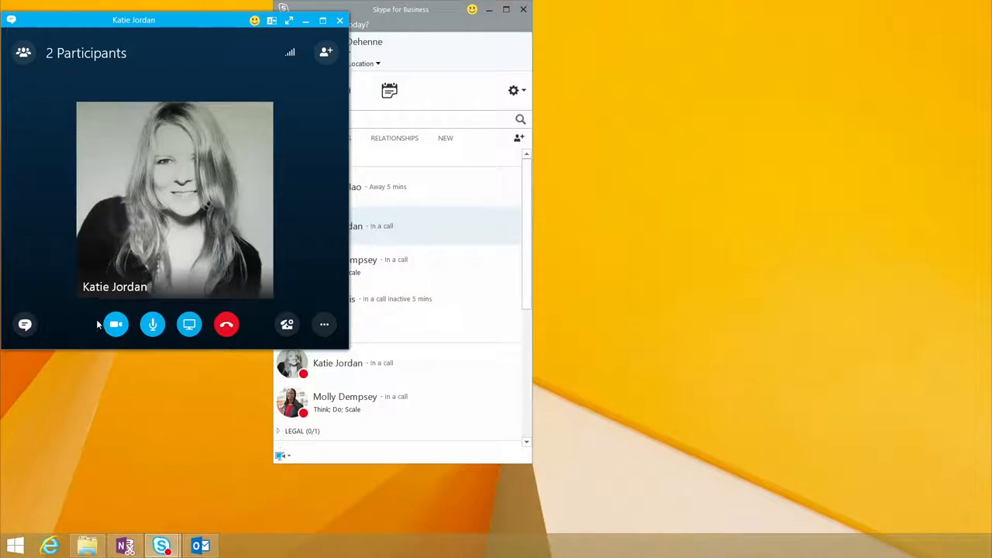
{"action": "mouse_move", "coordinate": [247, 304]}
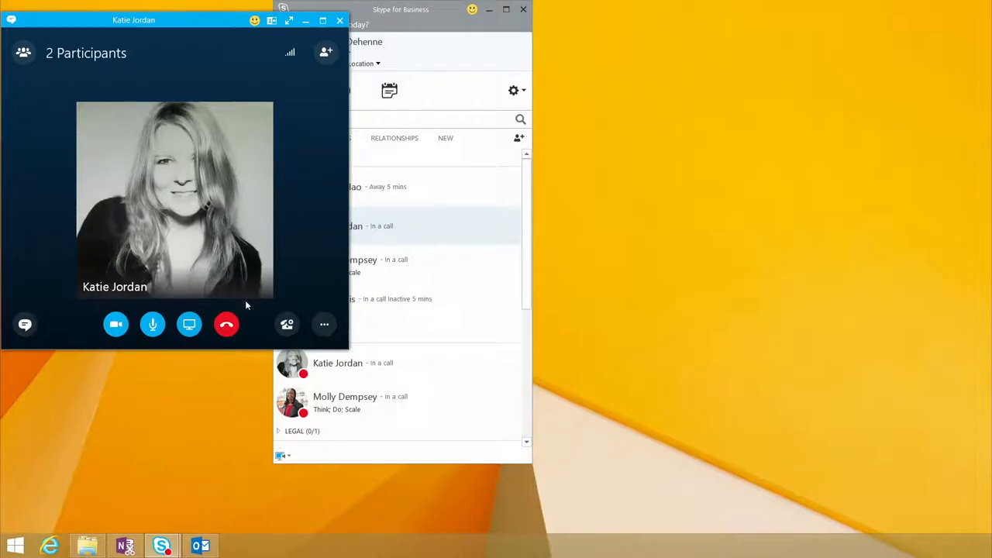
{"action": "mouse_move", "coordinate": [254, 310]}
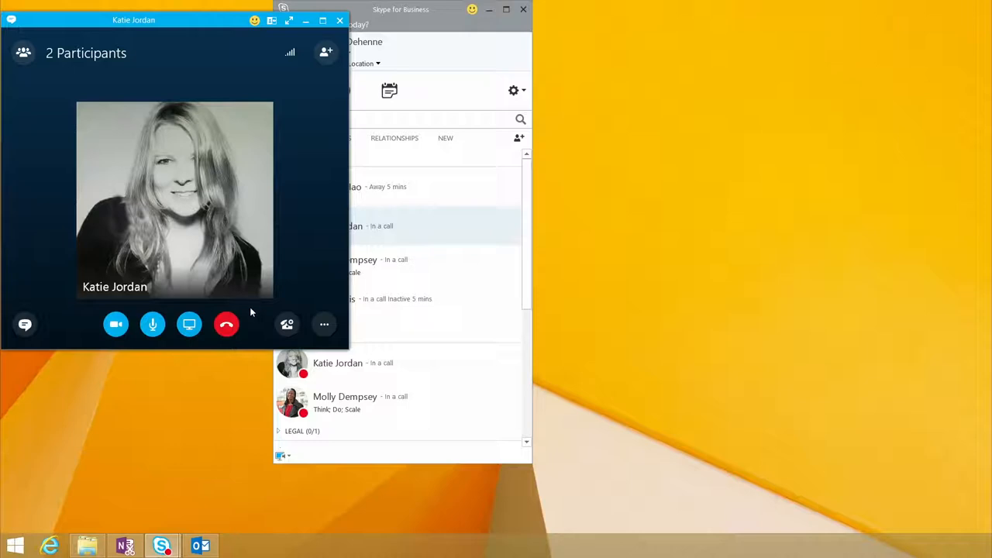
{"action": "mouse_move", "coordinate": [171, 345]}
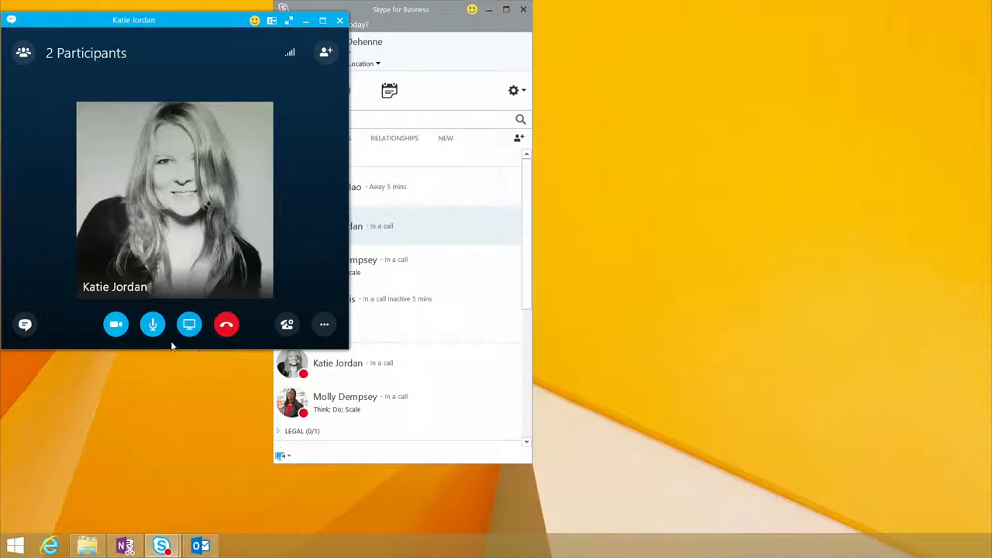
{"action": "left_click", "coordinate": [151, 324]}
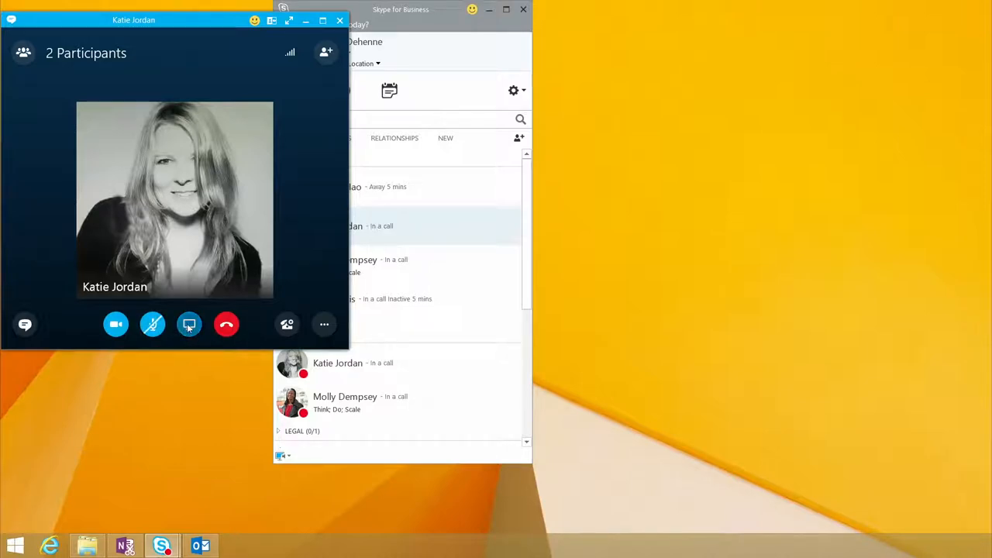
{"action": "left_click", "coordinate": [189, 324]}
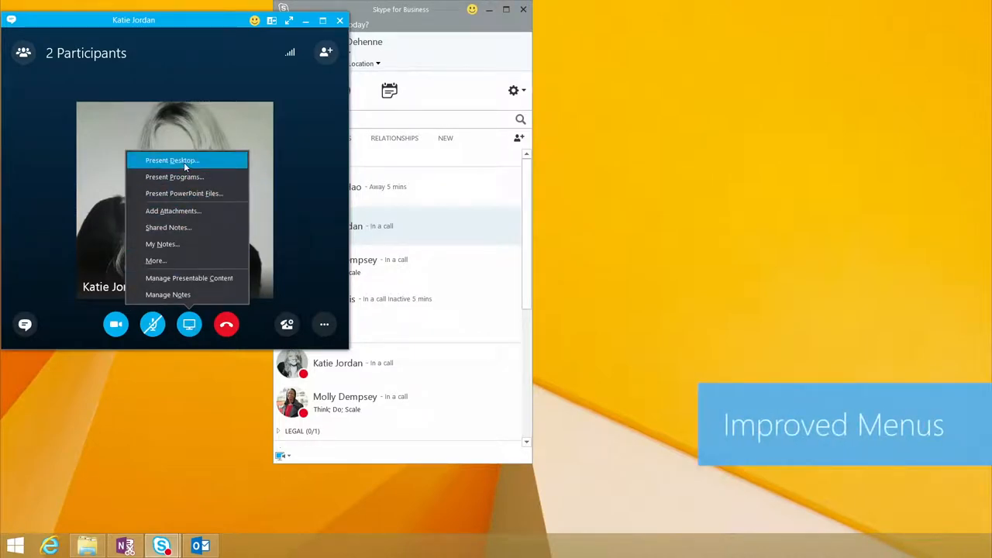
Present the desktop, sharing Monitor 2 with Katie Jordan
{"action": "left_click", "coordinate": [170, 160]}
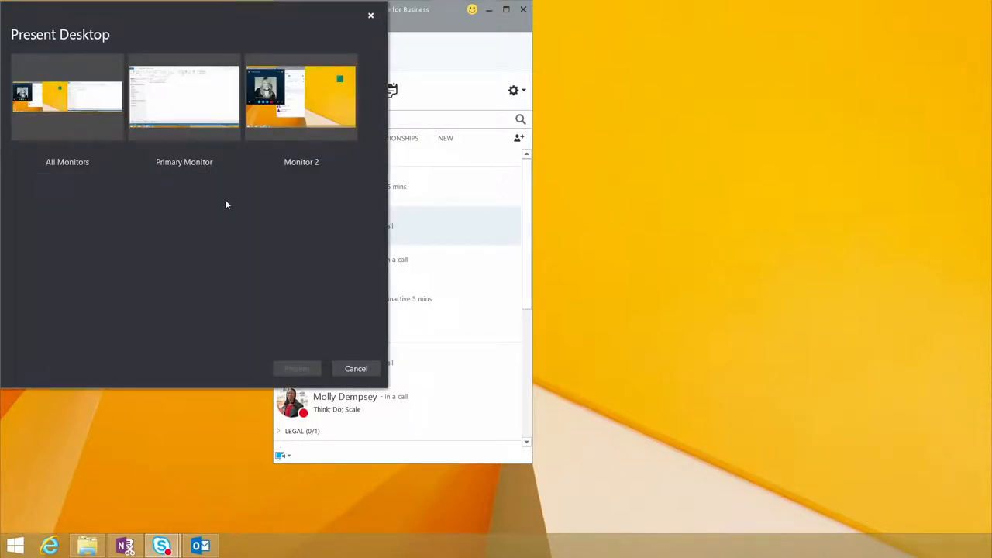
{"action": "mouse_move", "coordinate": [221, 180]}
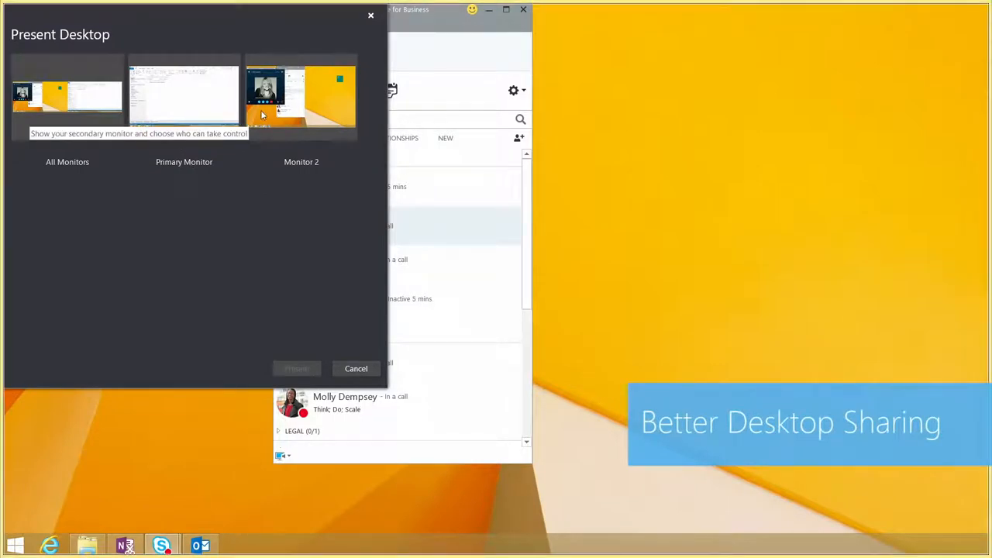
{"action": "left_click", "coordinate": [356, 369]}
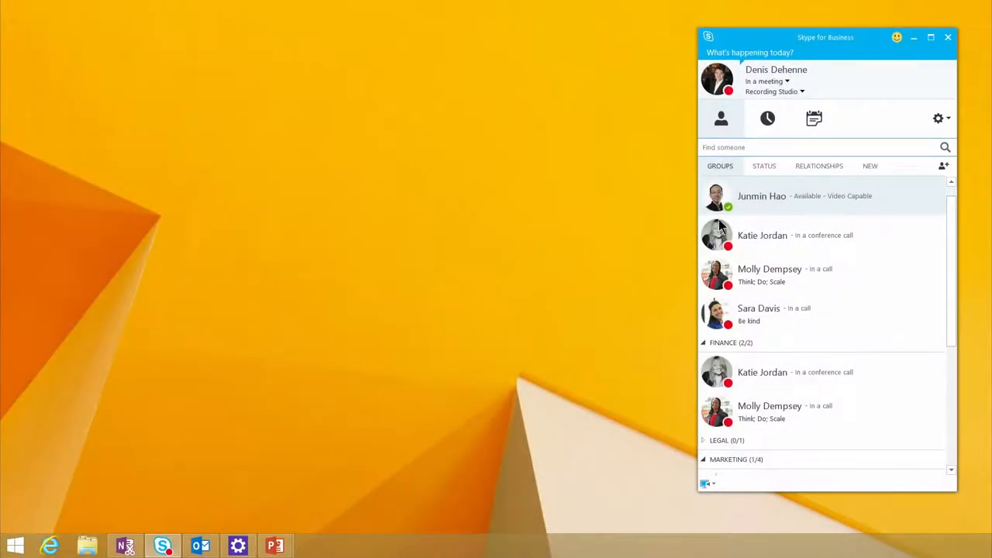
{"action": "double_click", "coordinate": [761, 195]}
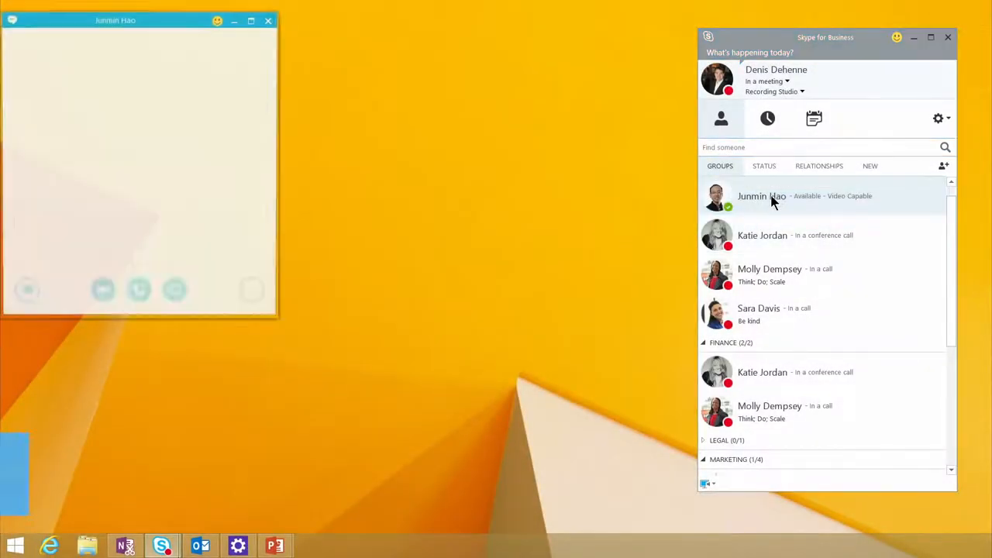
{"action": "double_click", "coordinate": [761, 195]}
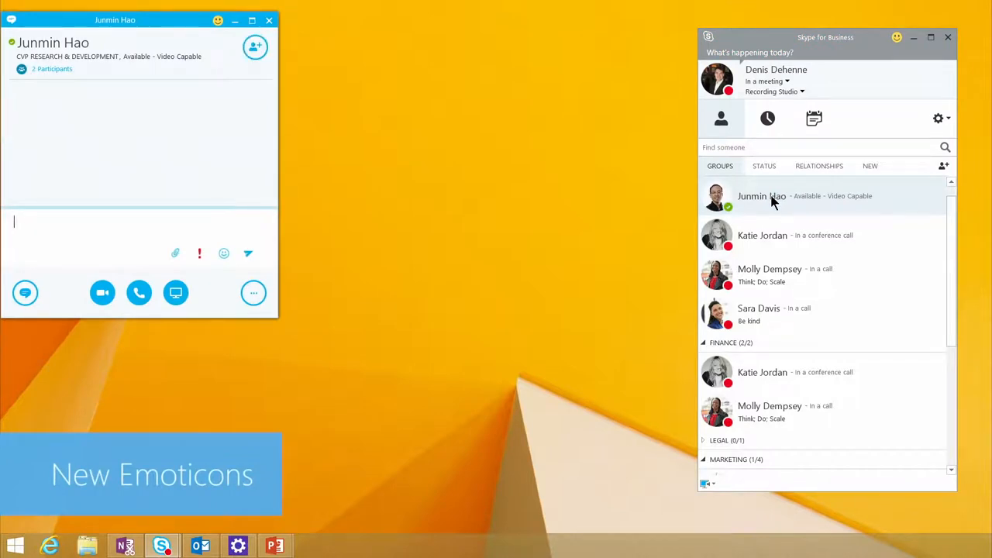
{"action": "type", "text": "HI"}
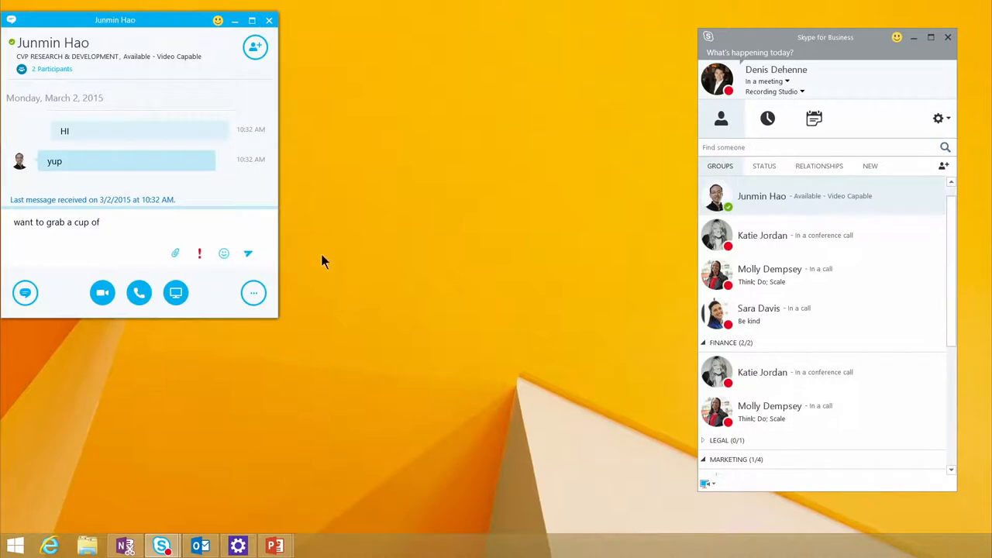
{"action": "left_click", "coordinate": [223, 254]}
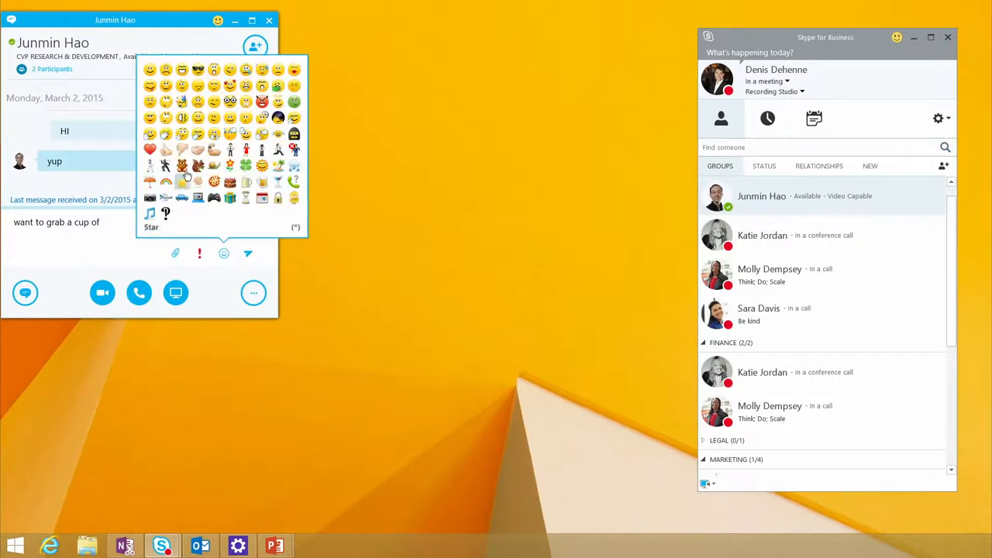
{"action": "left_click", "coordinate": [245, 181]}
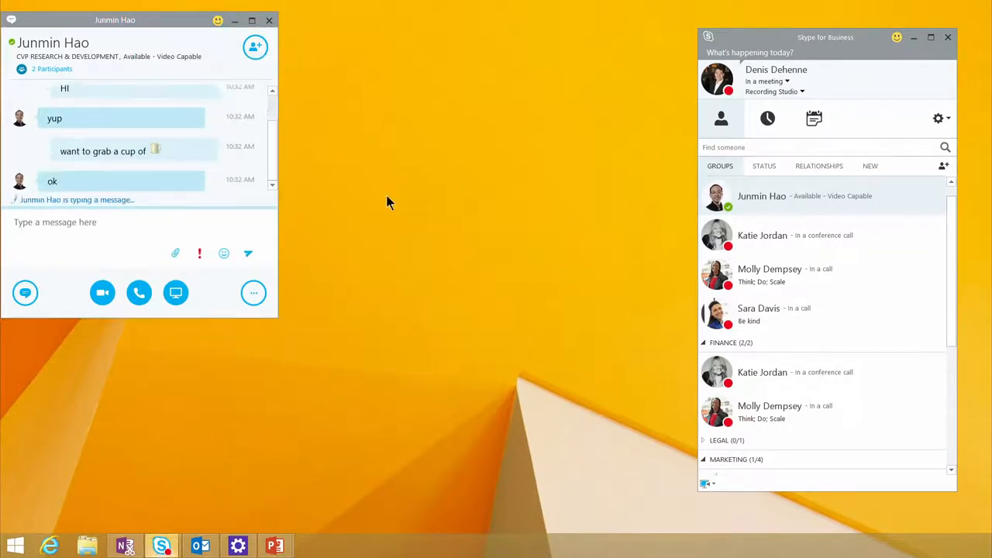
{"action": "left_click", "coordinate": [269, 20]}
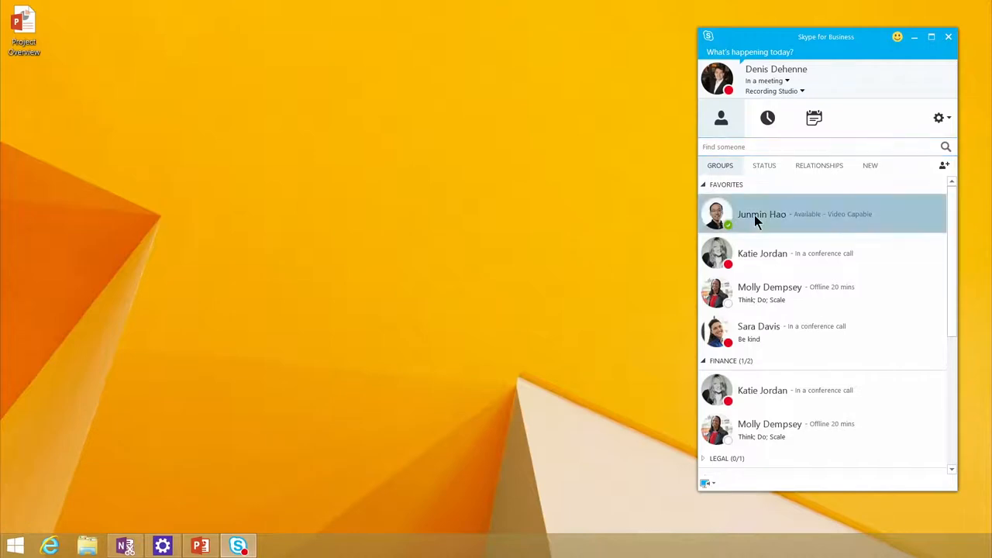
{"action": "double_click", "coordinate": [761, 213]}
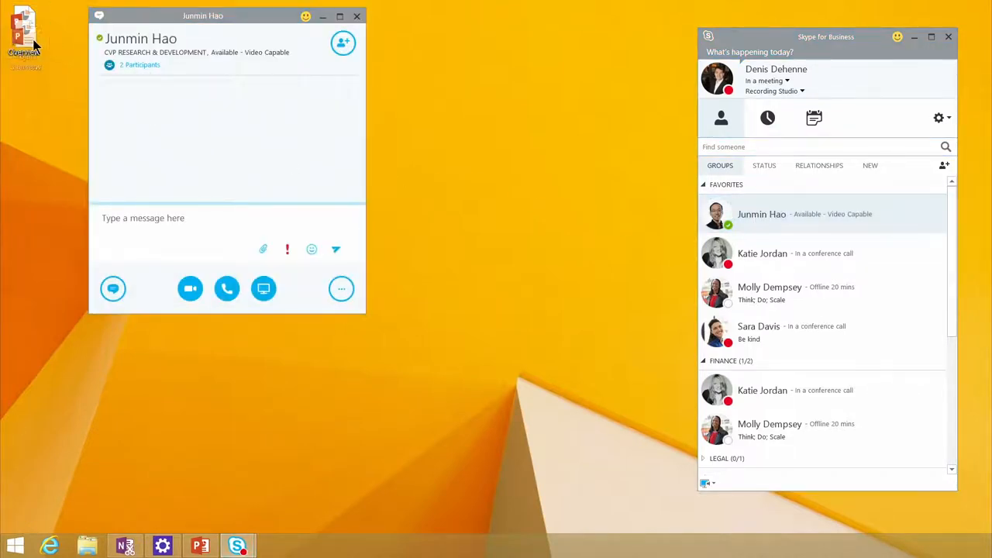
{"action": "left_click_drag", "start_coordinate": [25, 31], "coordinate": [171, 220]}
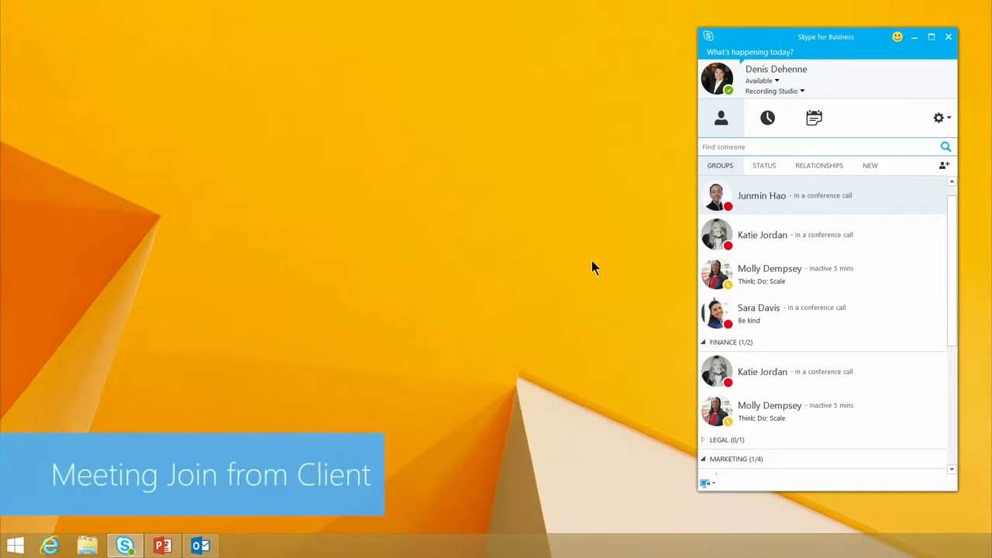
{"action": "mouse_move", "coordinate": [612, 260]}
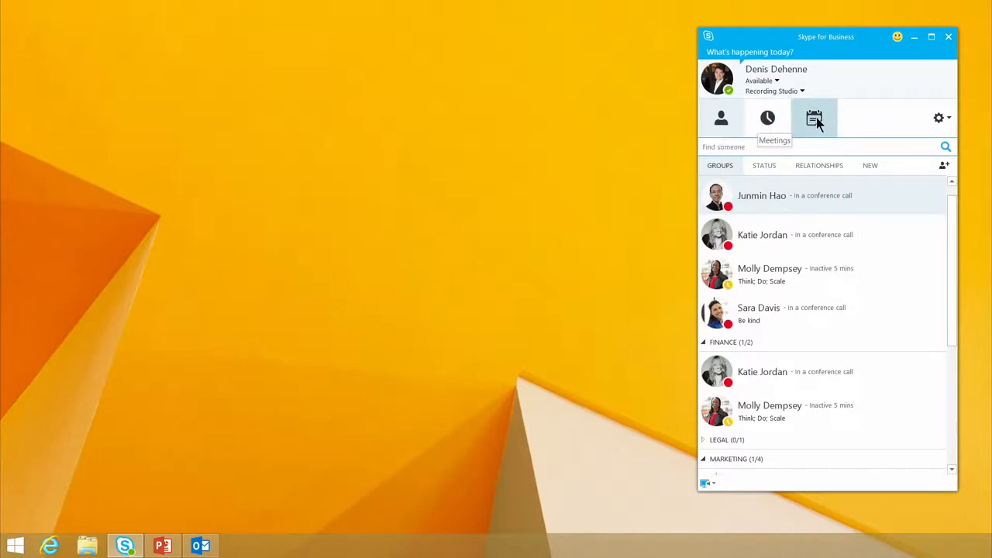
Show today's meetings, listing the 10:00 AM Team Meeting about Status reports
{"action": "left_click", "coordinate": [814, 117]}
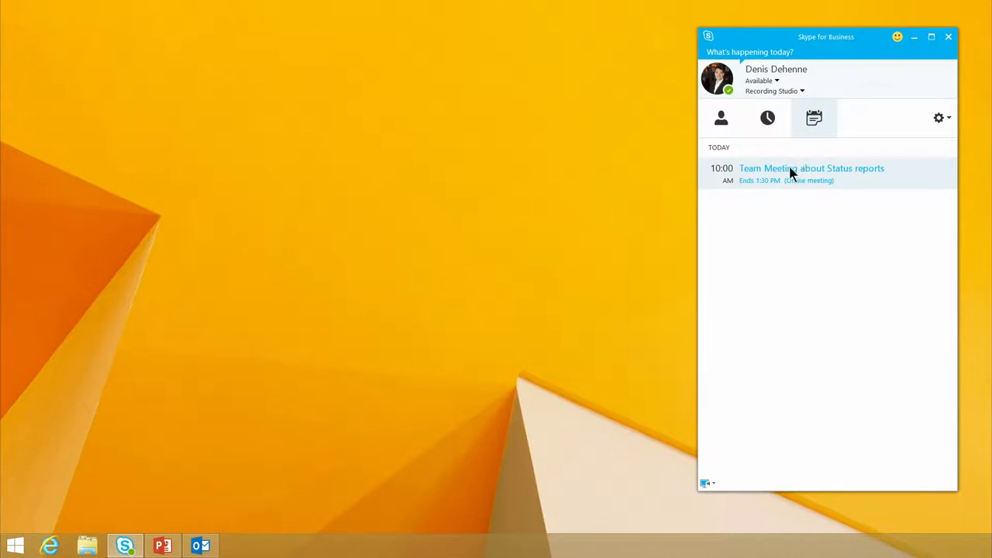
{"action": "mouse_move", "coordinate": [781, 177]}
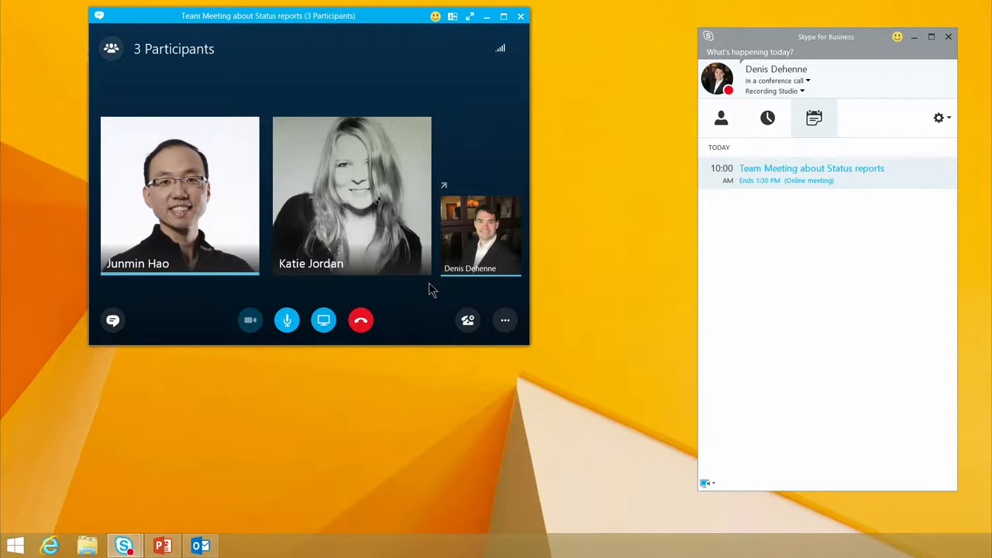
Turn on your own video in the Team Meeting with Junmin, Katie and Denis
{"action": "left_click", "coordinate": [250, 319]}
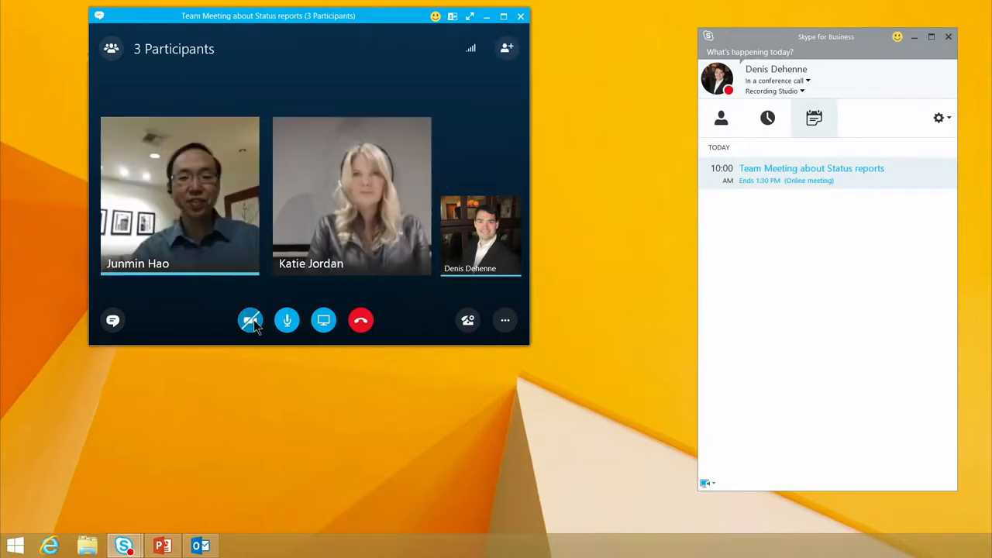
{"action": "mouse_move", "coordinate": [252, 320]}
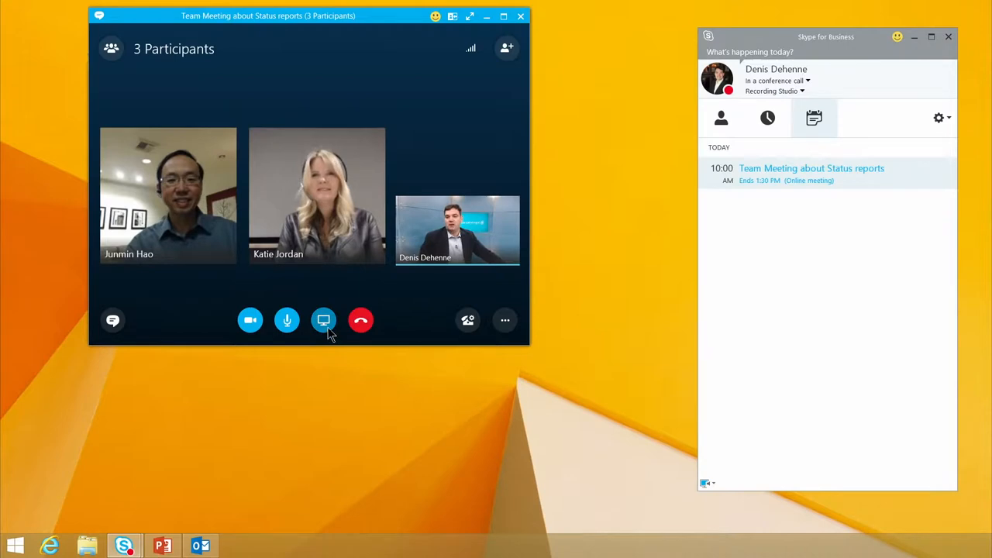
{"action": "left_click", "coordinate": [322, 319]}
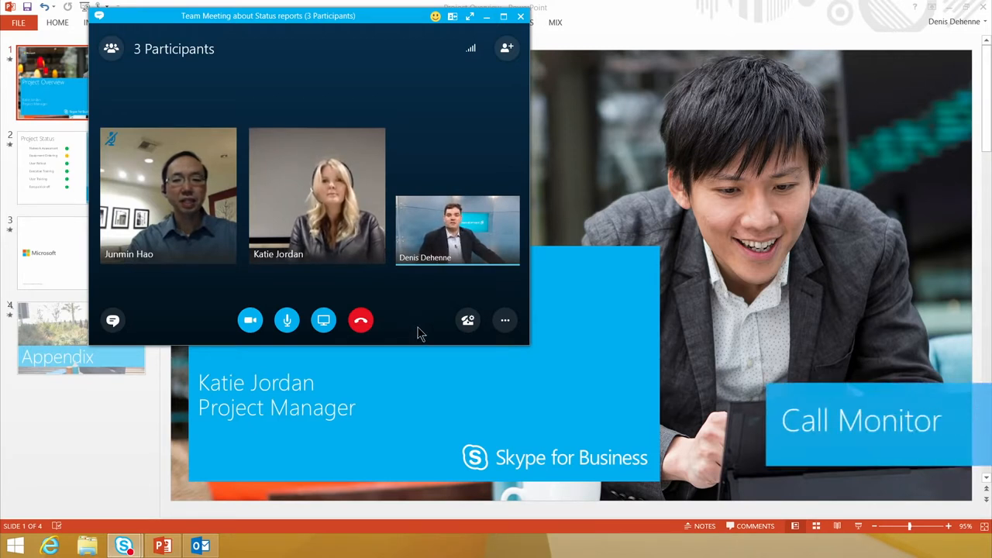
{"action": "mouse_move", "coordinate": [418, 363]}
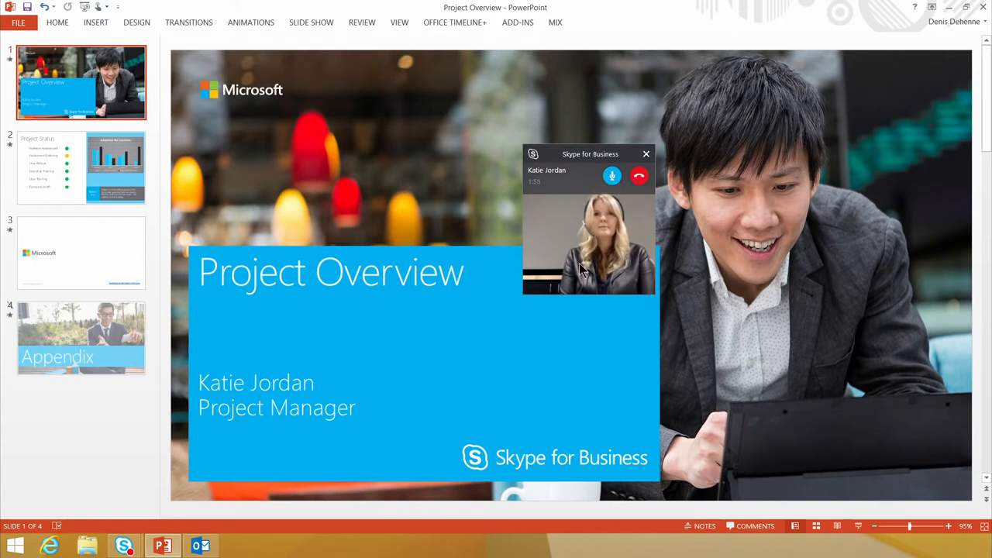
Toggle your microphone from the compact call monitor over the Project Overview deck
{"action": "left_click", "coordinate": [612, 175]}
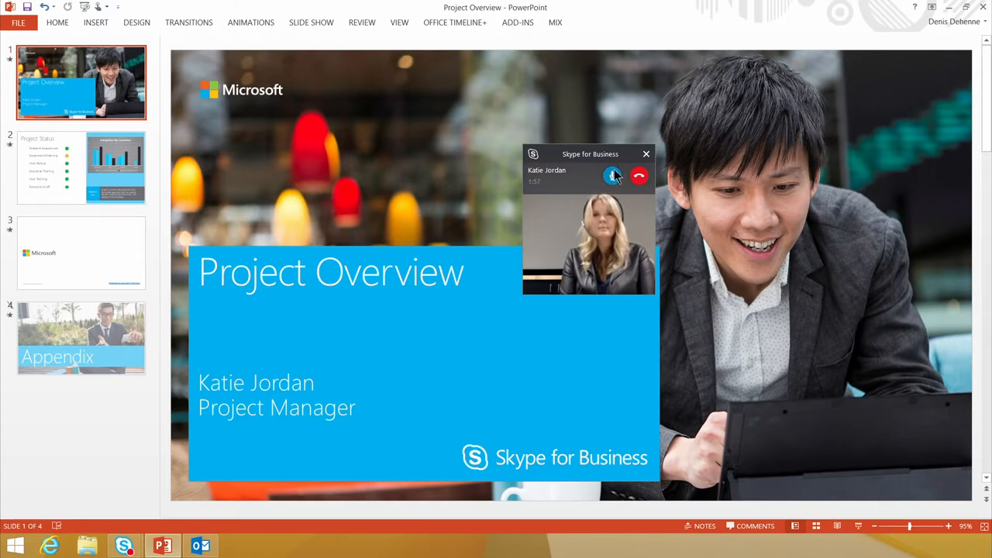